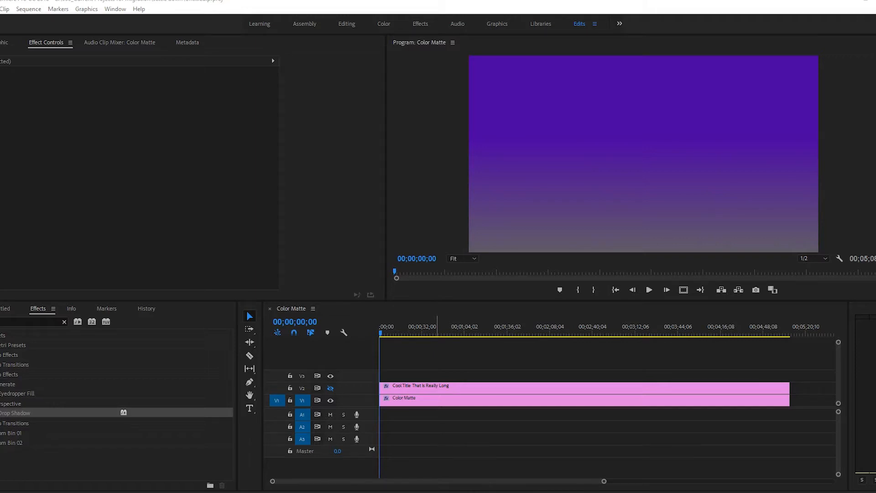
pyautogui.moveTo(207, 402)
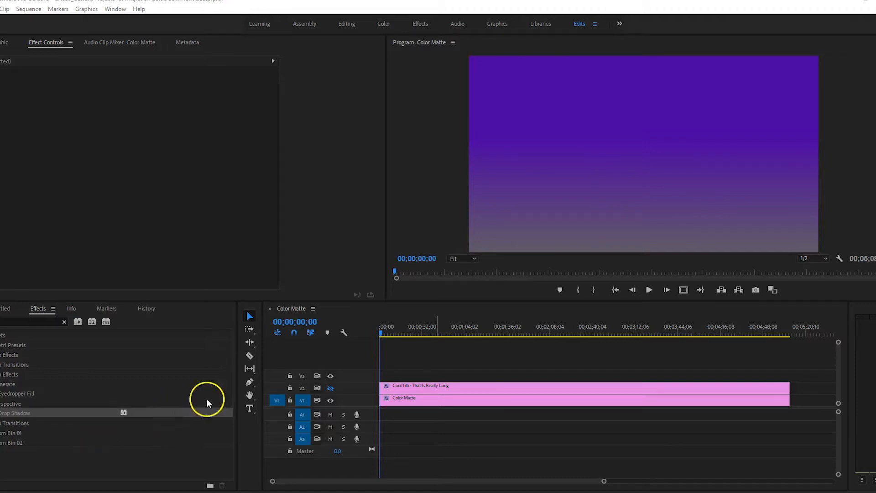
# Turn on V2 track output so the long title shows over the purple matte
pyautogui.click(331, 387)
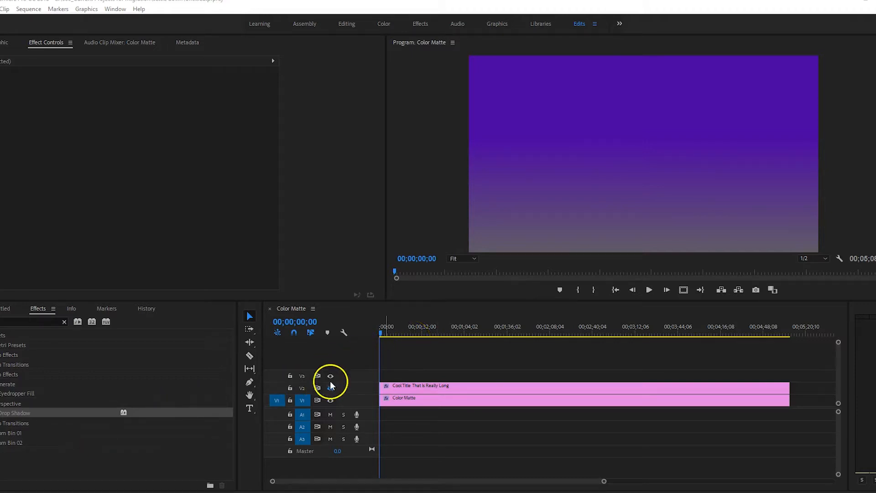
pyautogui.click(331, 388)
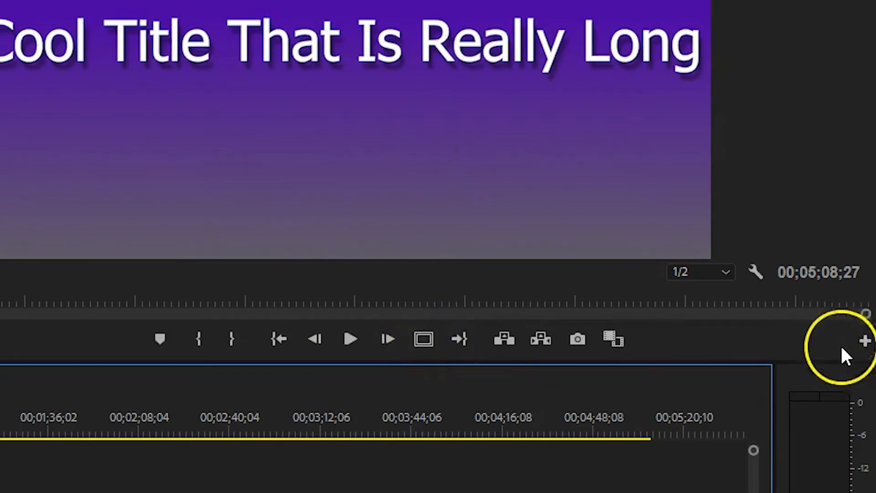
# Add the Safe Margins button to the Program Monitor playback controls and enable it
pyautogui.click(865, 340)
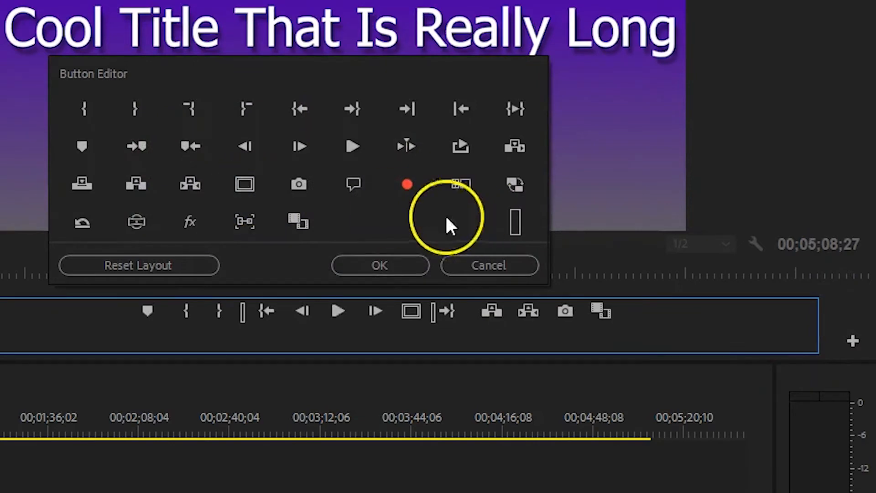
pyautogui.click(379, 264)
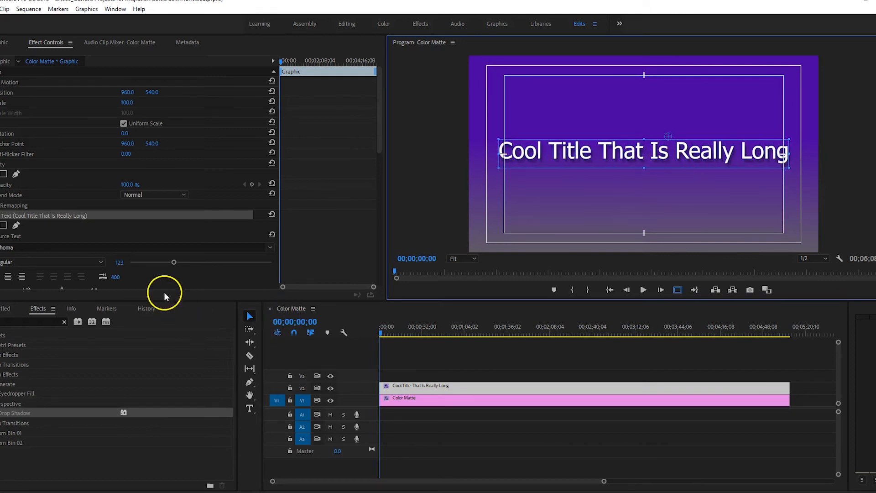
# Reduce the title font size from 123 to 112 and center it horizontally
pyautogui.moveTo(173, 261); pyautogui.dragTo(172, 263)
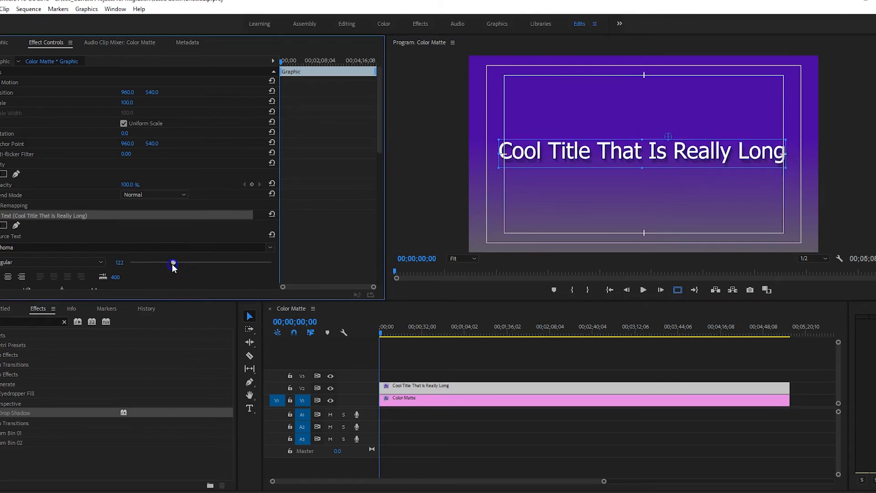
pyautogui.moveTo(172, 263); pyautogui.dragTo(167, 263)
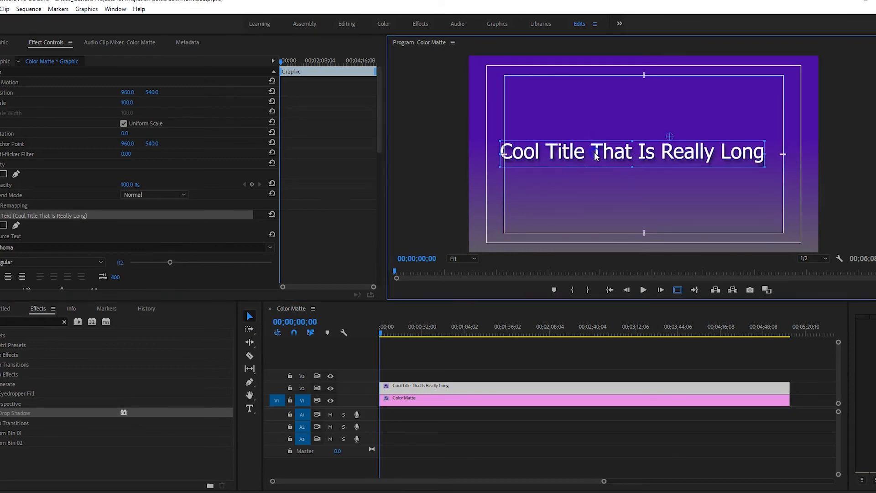
pyautogui.click(249, 409)
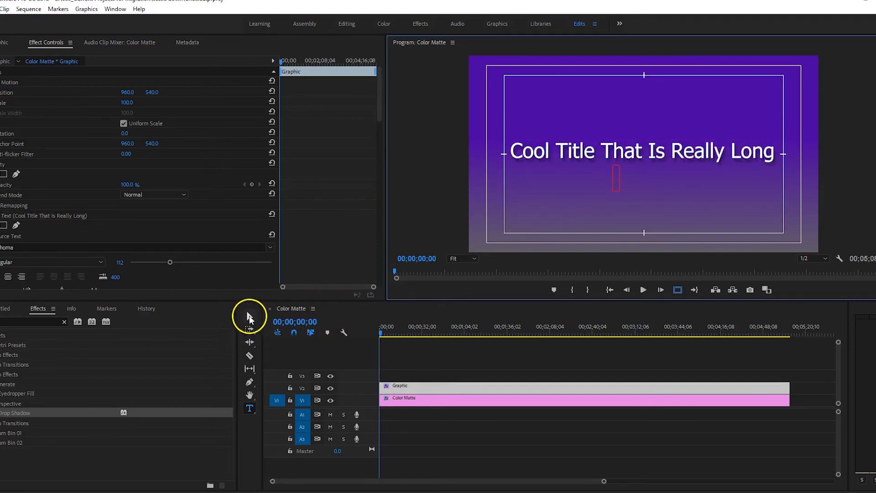
pyautogui.click(249, 316)
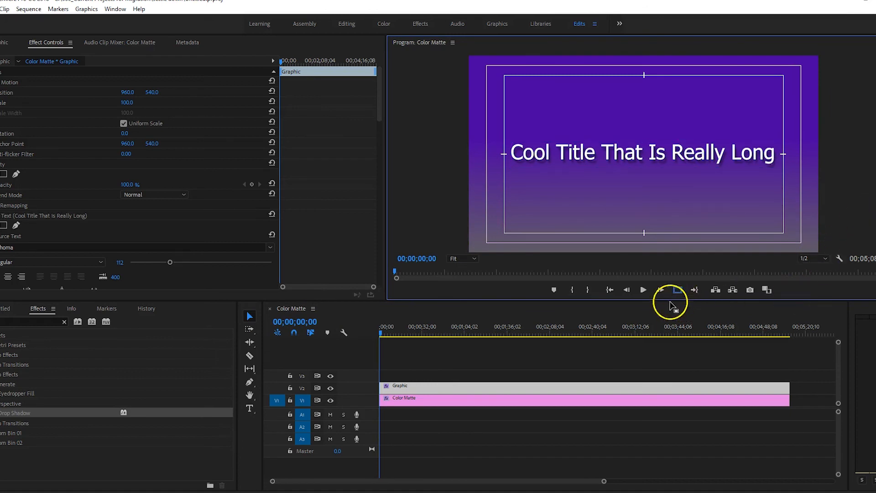
pyautogui.moveTo(677, 289)
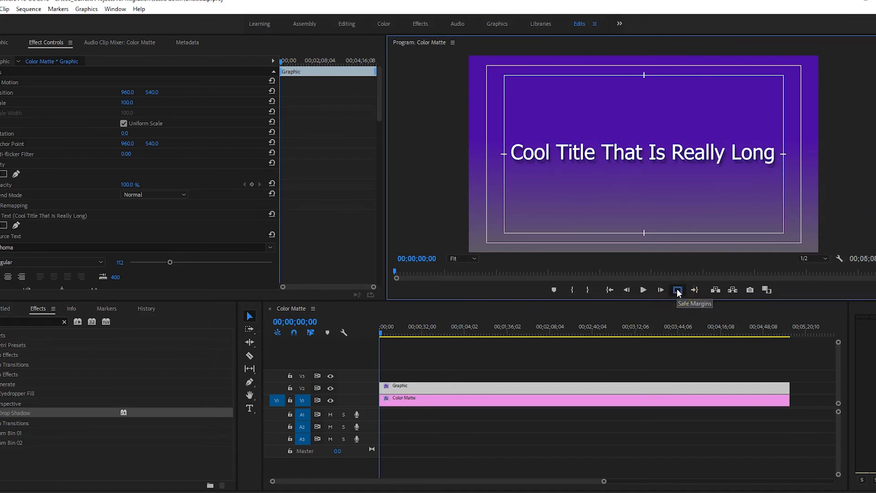
# Turn off the Safe Margins guides in the Program Monitor
pyautogui.click(677, 290)
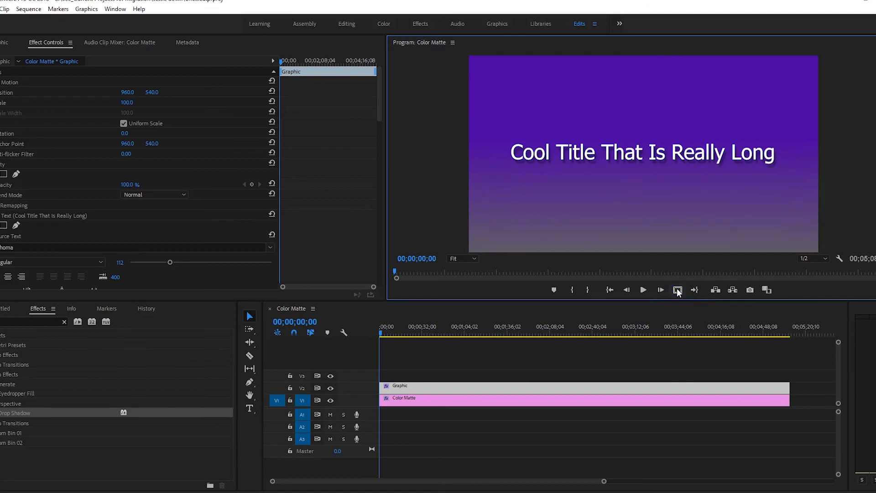